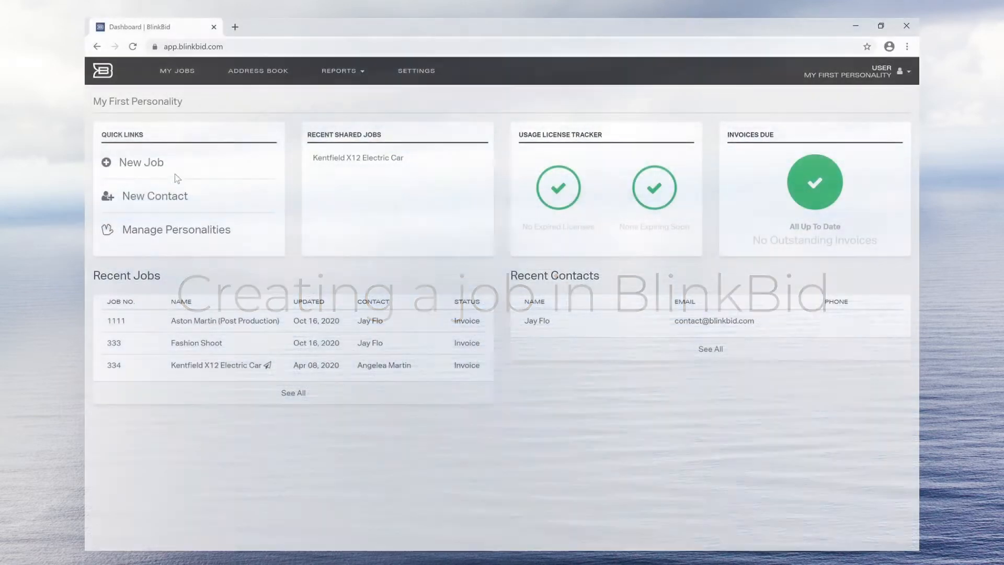
{"action": "left_click", "coordinate": [141, 162]}
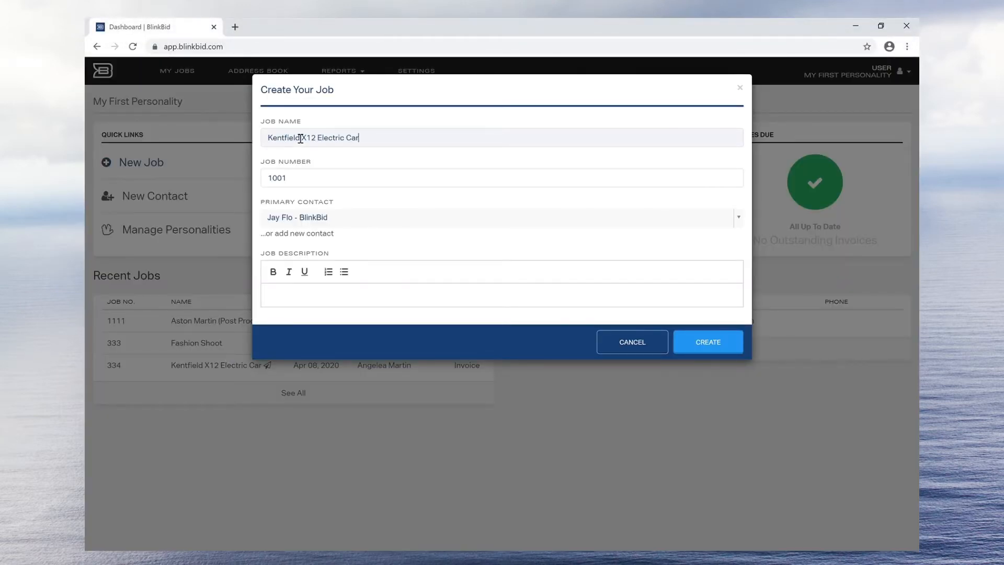
{"action": "left_click", "coordinate": [707, 342]}
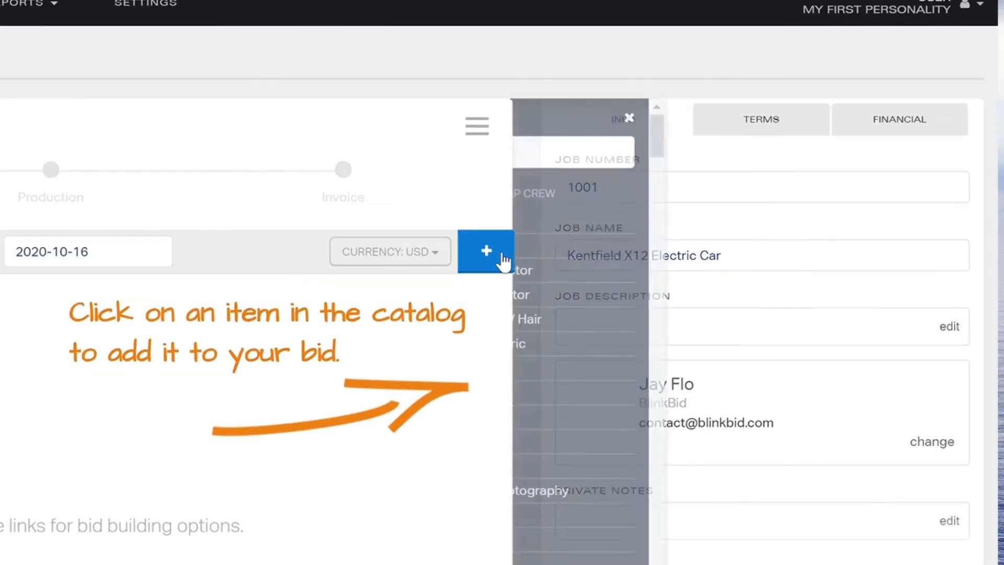
Step: Add Assistant Director from the catalog at 1,000.00 per day for 6 days
{"action": "left_click", "coordinate": [486, 251]}
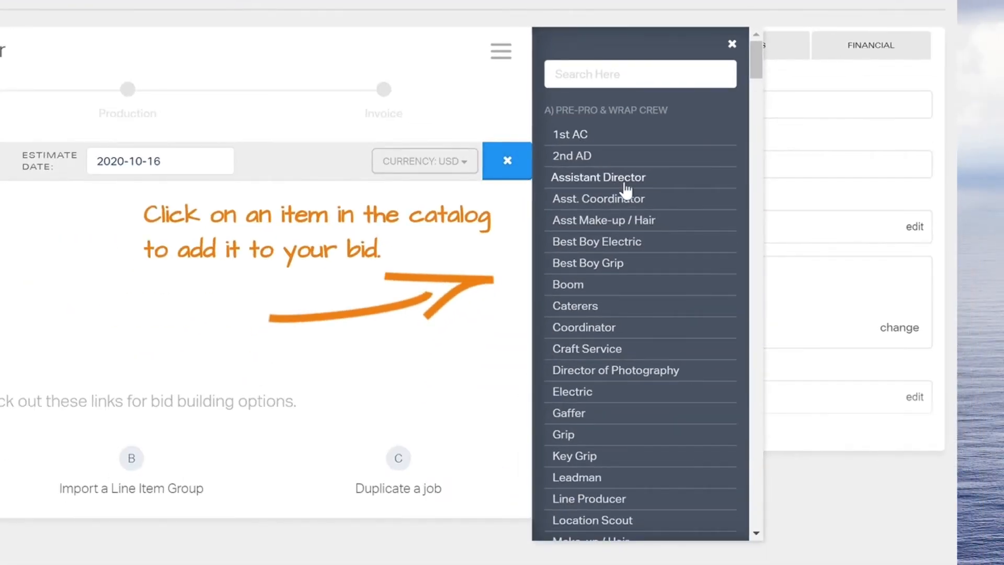
{"action": "left_click", "coordinate": [598, 176]}
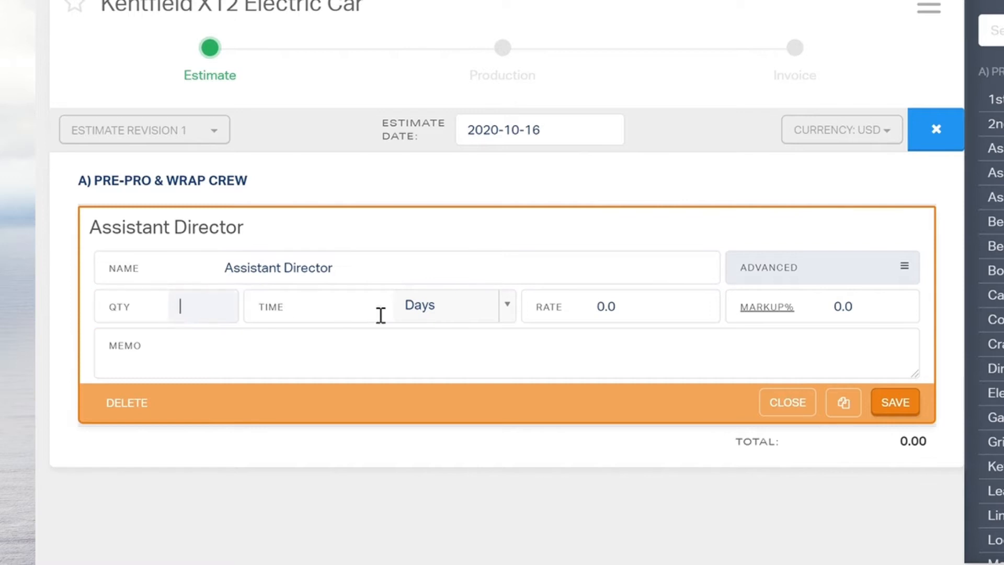
{"action": "type", "text": "10"}
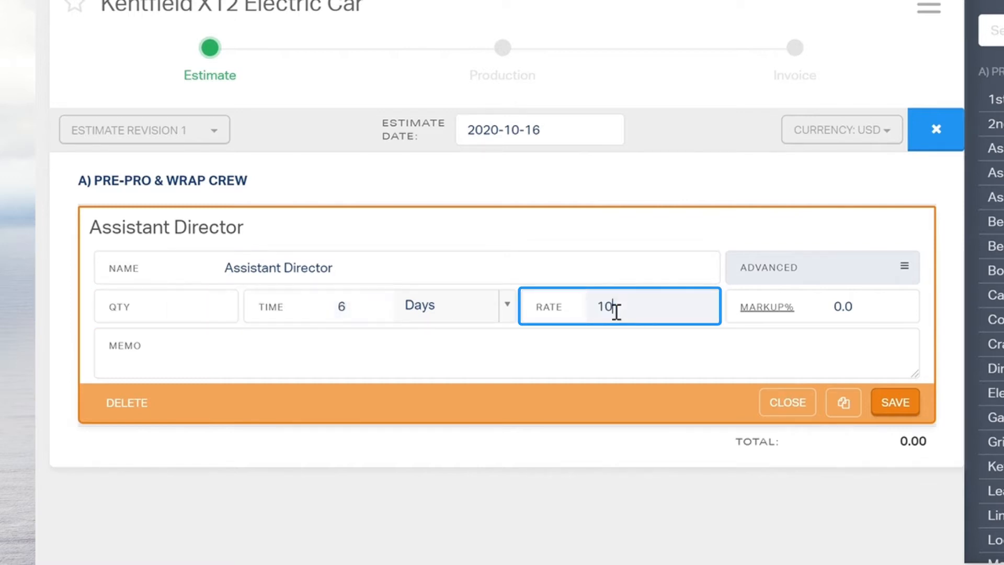
{"action": "type", "text": "000.0"}
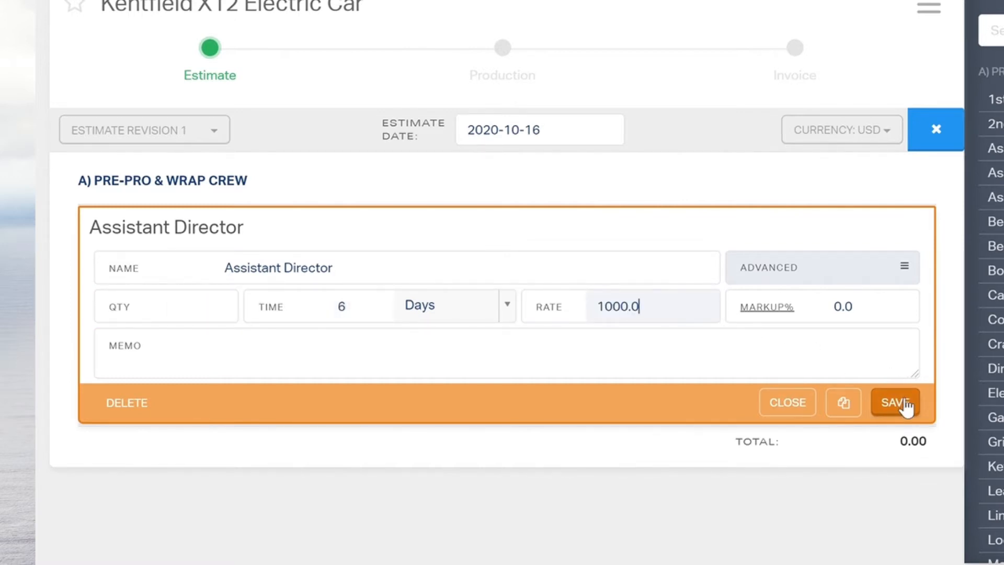
{"action": "left_click", "coordinate": [895, 403]}
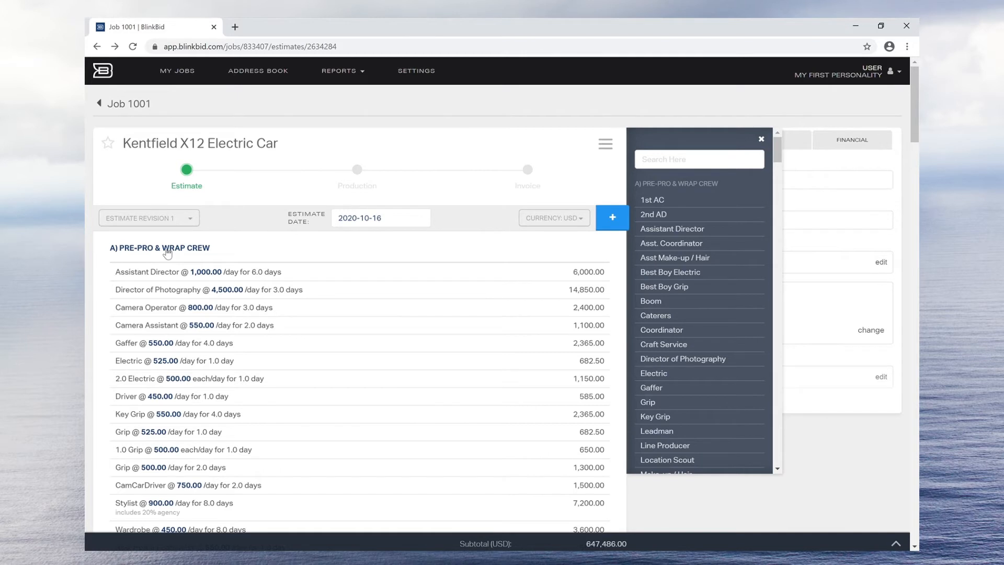
Step: Add a Line Producer line item from the catalog
{"action": "left_click", "coordinate": [665, 445]}
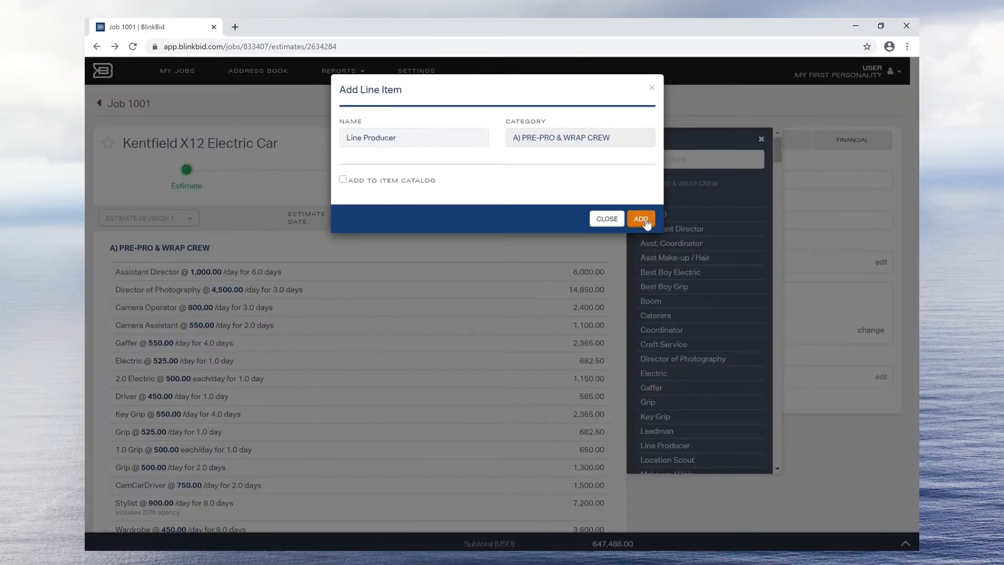
{"action": "left_click", "coordinate": [640, 219]}
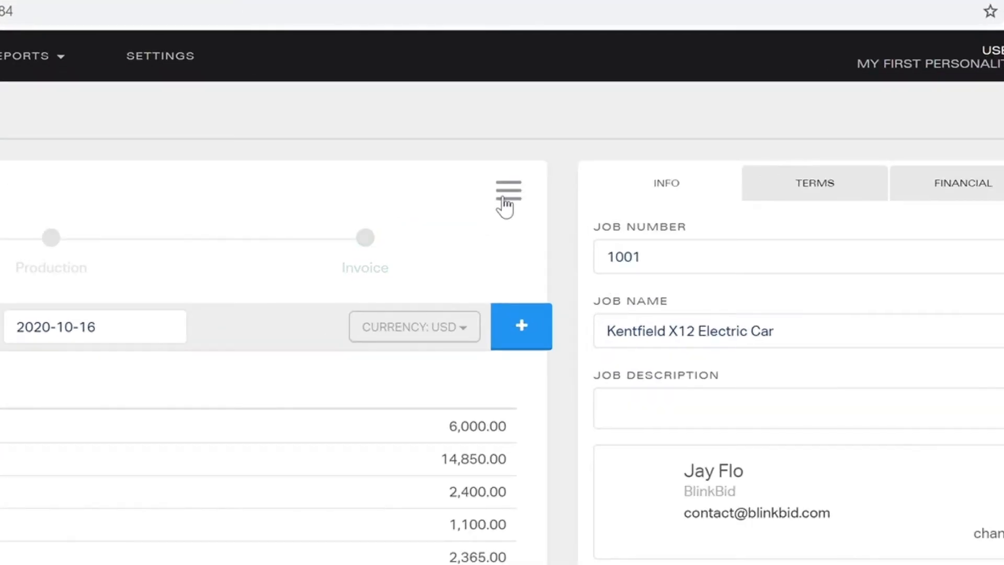
{"action": "left_click", "coordinate": [507, 191]}
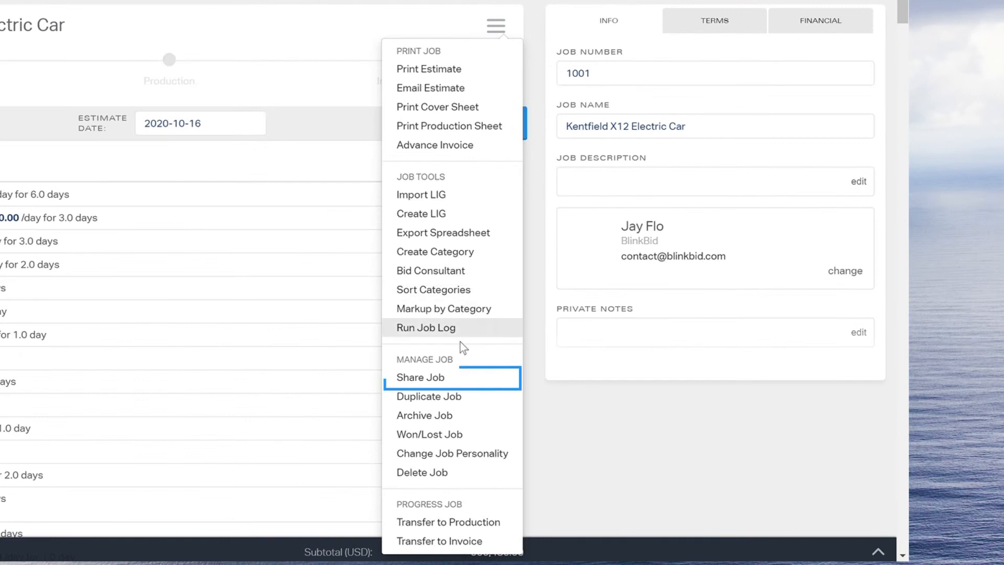
{"action": "left_click", "coordinate": [420, 377]}
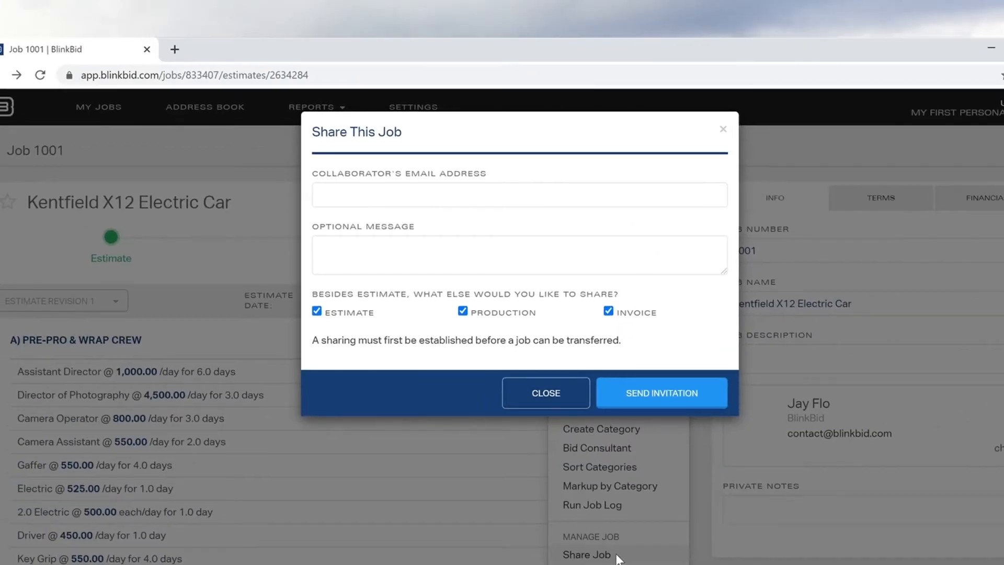
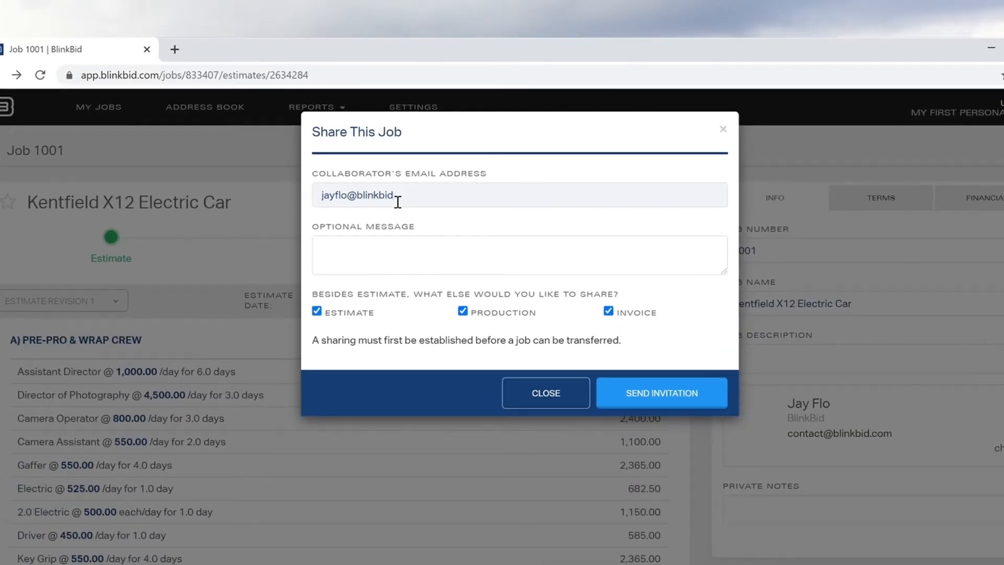
{"action": "left_click", "coordinate": [546, 394]}
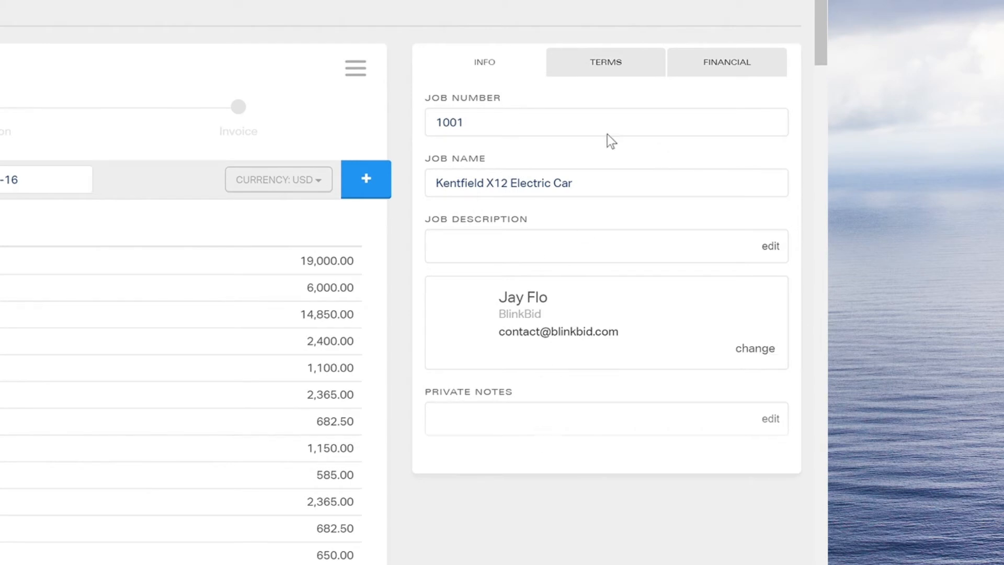
Step: Check the Financial tab, return to Info, and open the User dropdown
{"action": "left_click", "coordinate": [604, 61]}
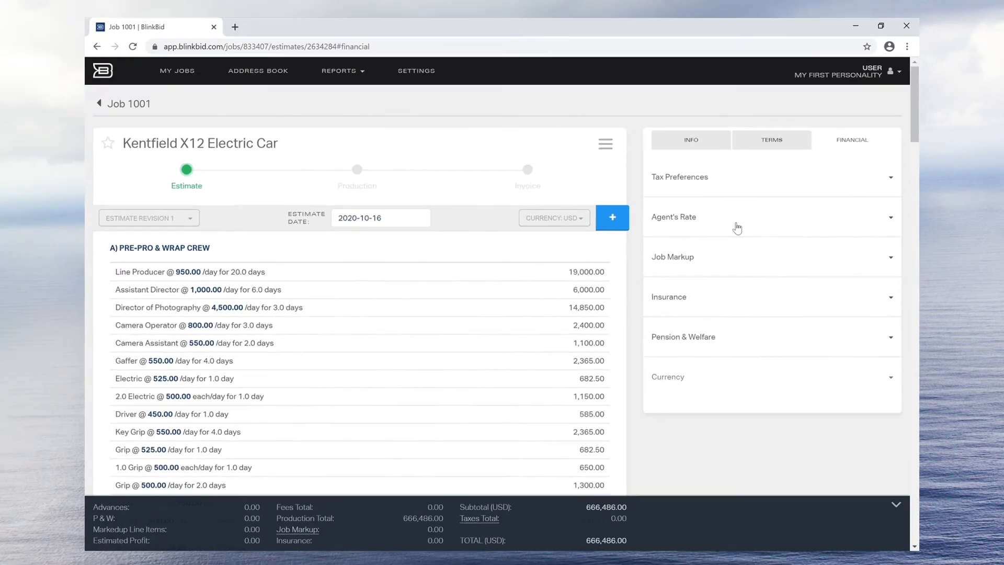
{"action": "left_click", "coordinate": [691, 140]}
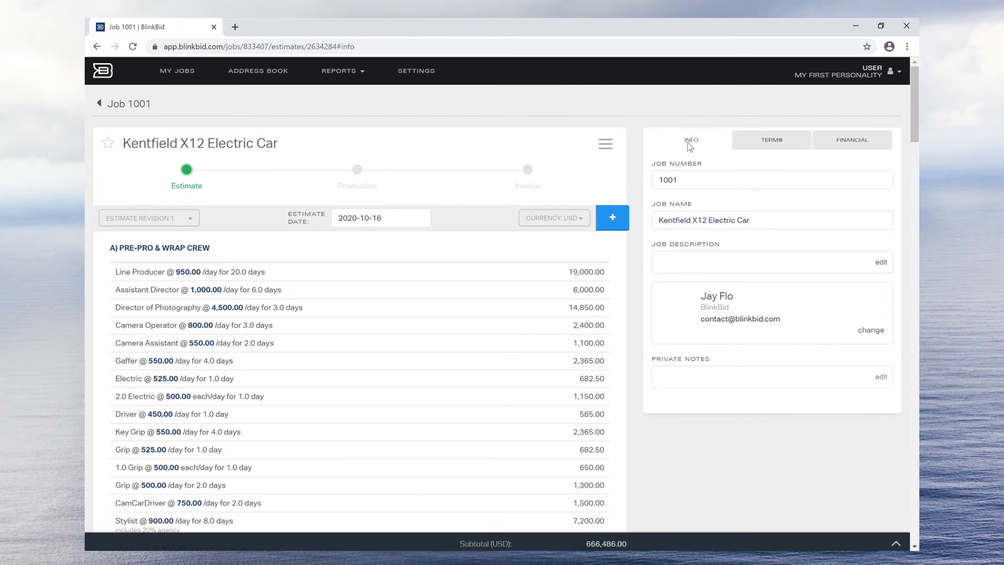
{"action": "left_click", "coordinate": [890, 71]}
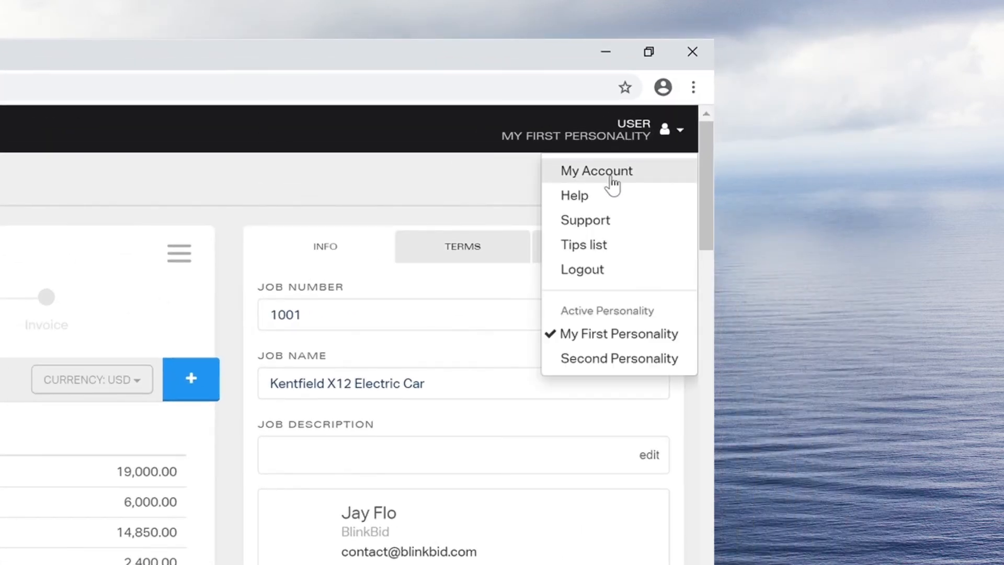
Step: Browse My First Personality's Basic, Address and Images tabs, then save the profile
{"action": "left_click", "coordinate": [596, 170]}
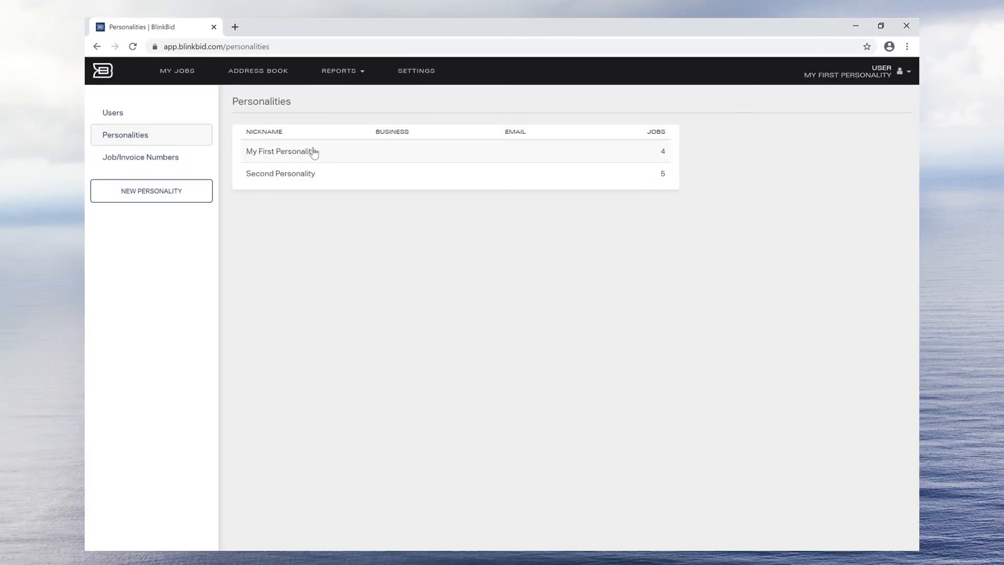
{"action": "left_click", "coordinate": [282, 151]}
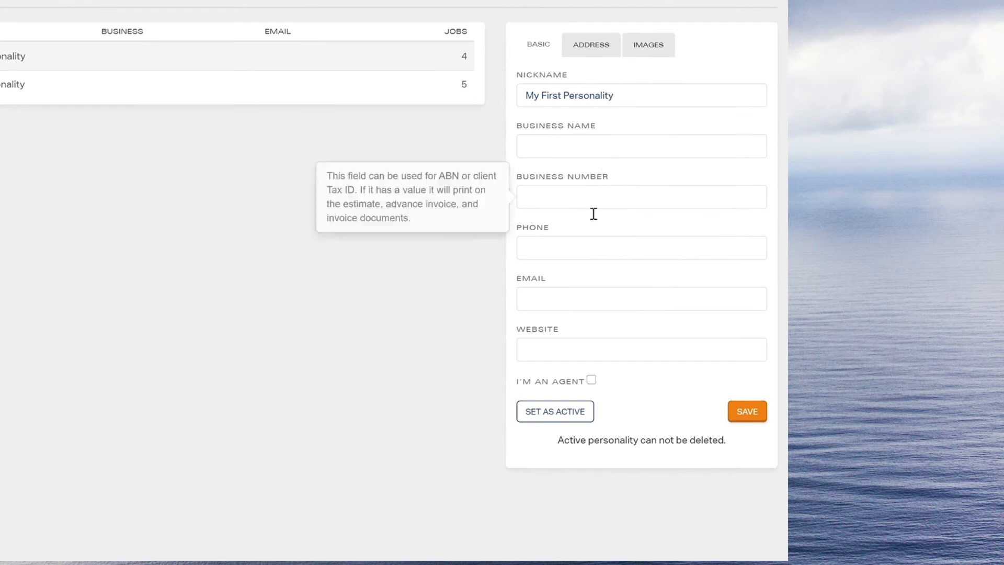
{"action": "left_click", "coordinate": [591, 45]}
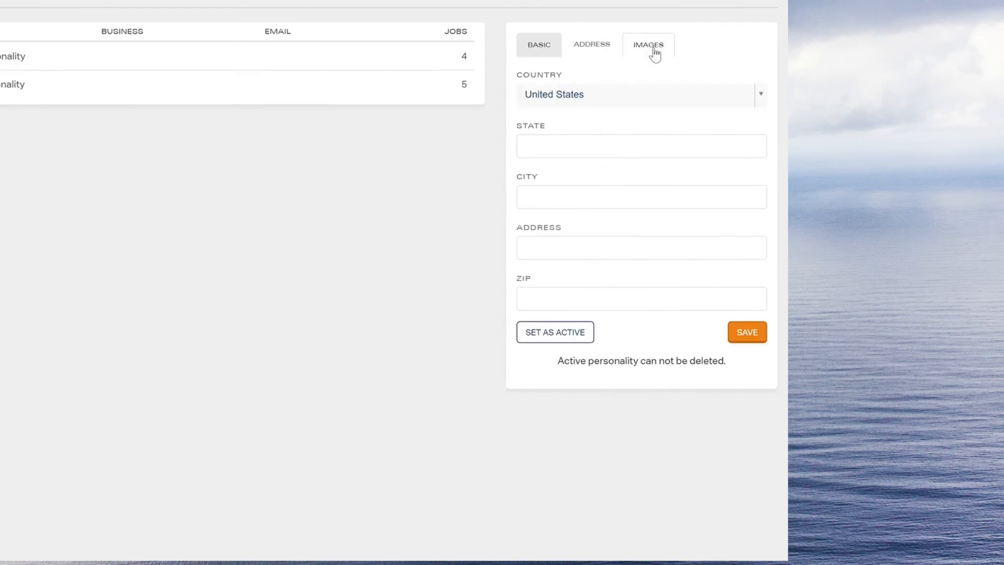
{"action": "left_click", "coordinate": [648, 45]}
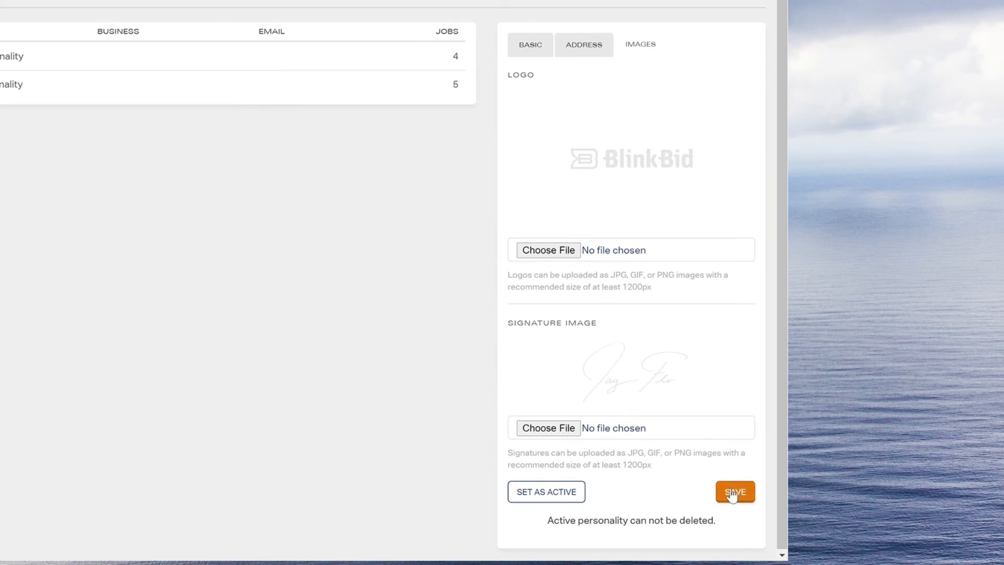
{"action": "left_click", "coordinate": [734, 491]}
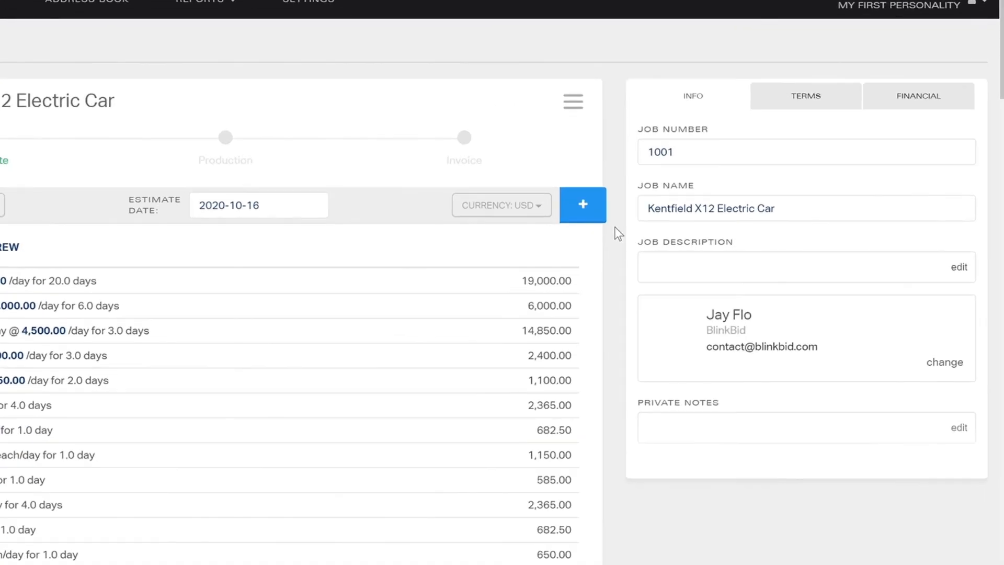
Step: Email the estimate with Request Electronic Signature selected
{"action": "left_click", "coordinate": [571, 101]}
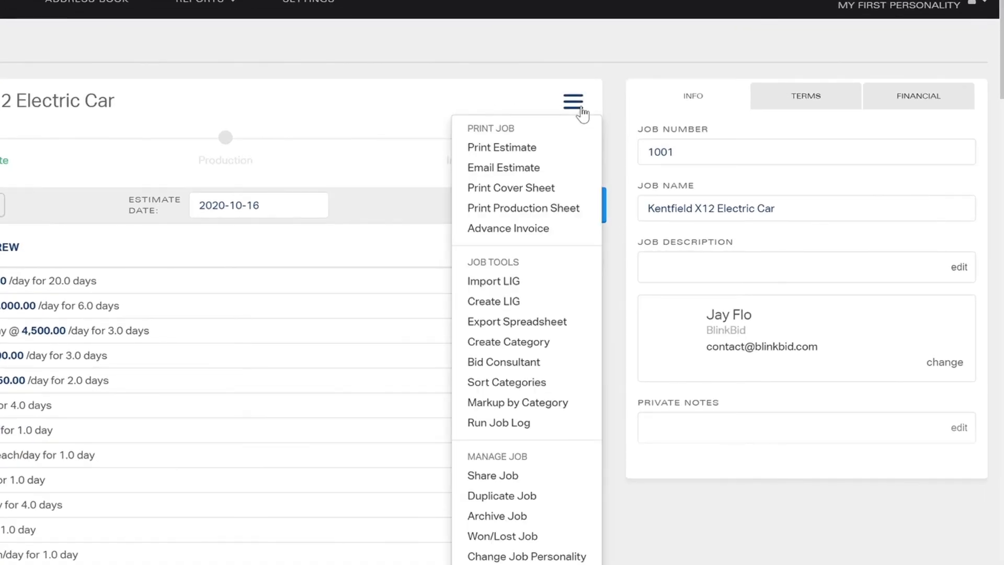
{"action": "mouse_move", "coordinate": [506, 148]}
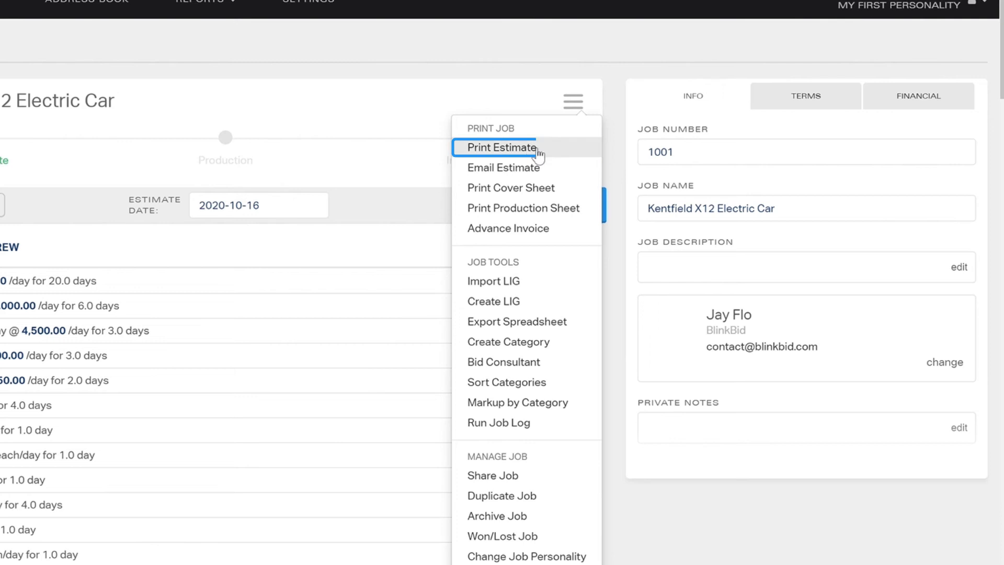
{"action": "mouse_move", "coordinate": [503, 167]}
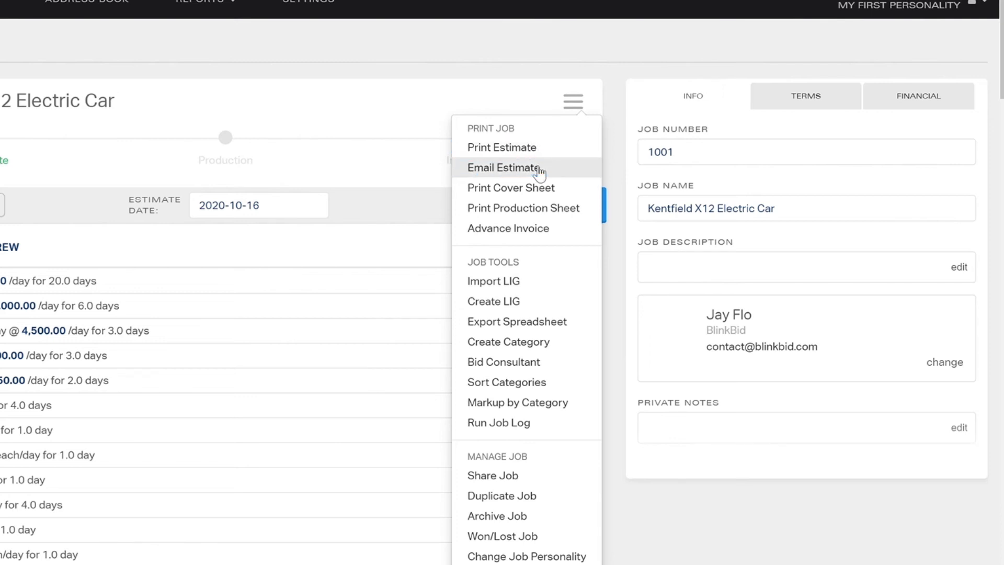
{"action": "left_click", "coordinate": [502, 168]}
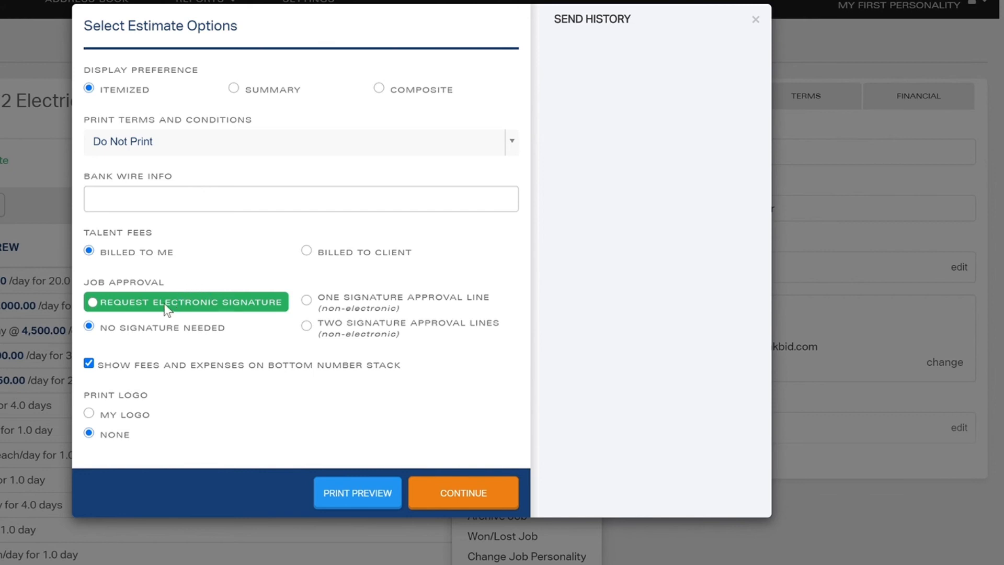
{"action": "left_click", "coordinate": [89, 302]}
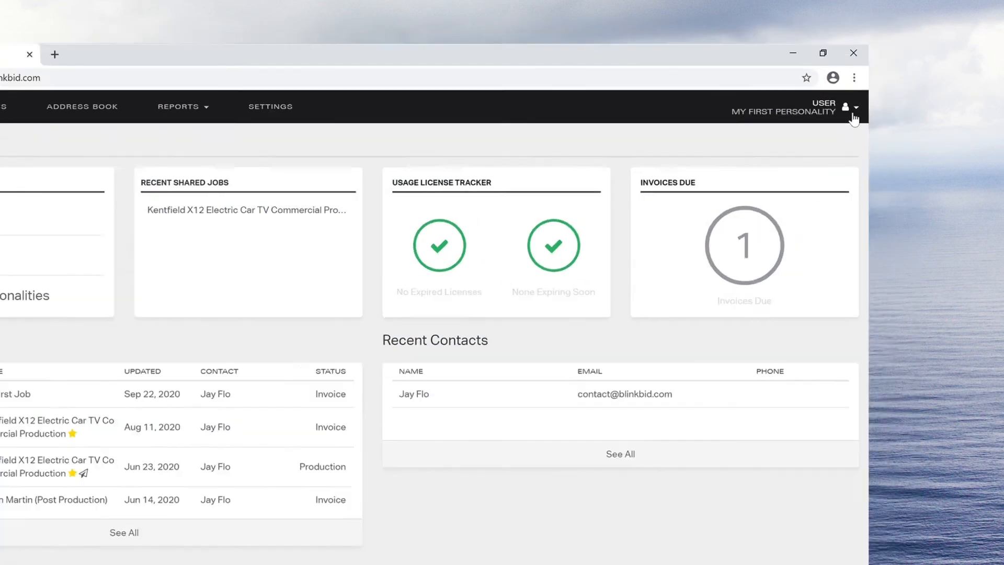
Step: Choose Support from the User dropdown to open the chat
{"action": "left_click", "coordinate": [846, 107]}
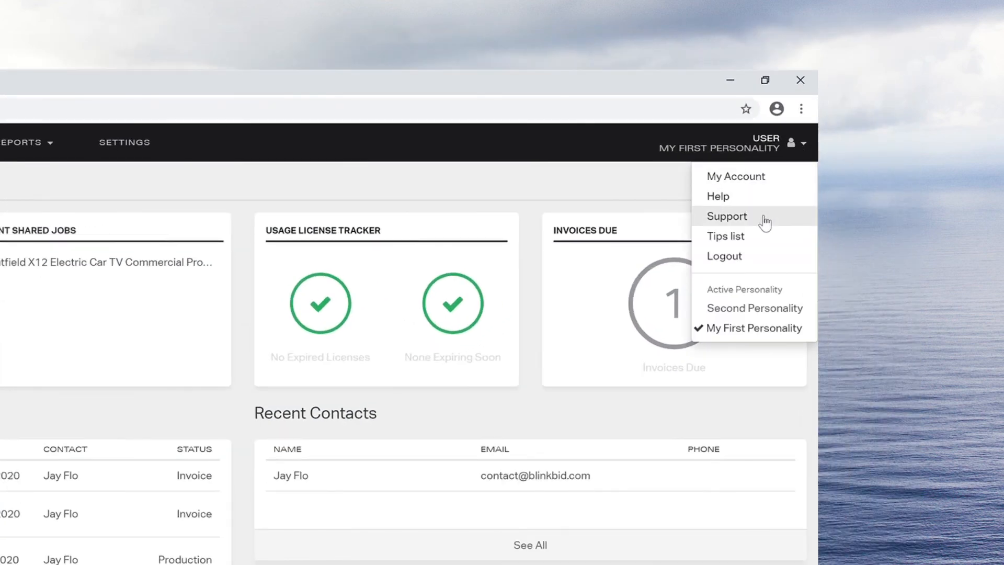
{"action": "left_click", "coordinate": [727, 216]}
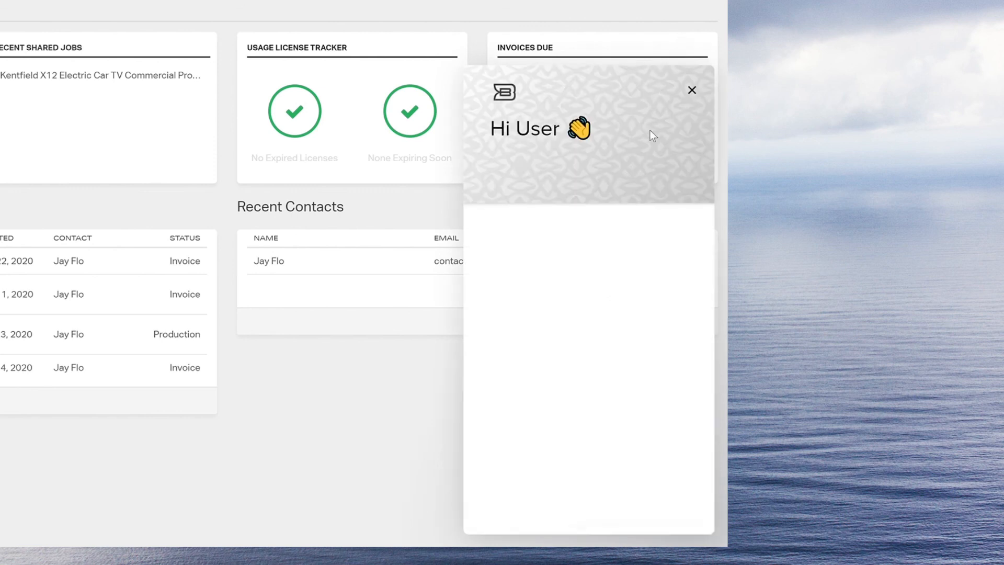